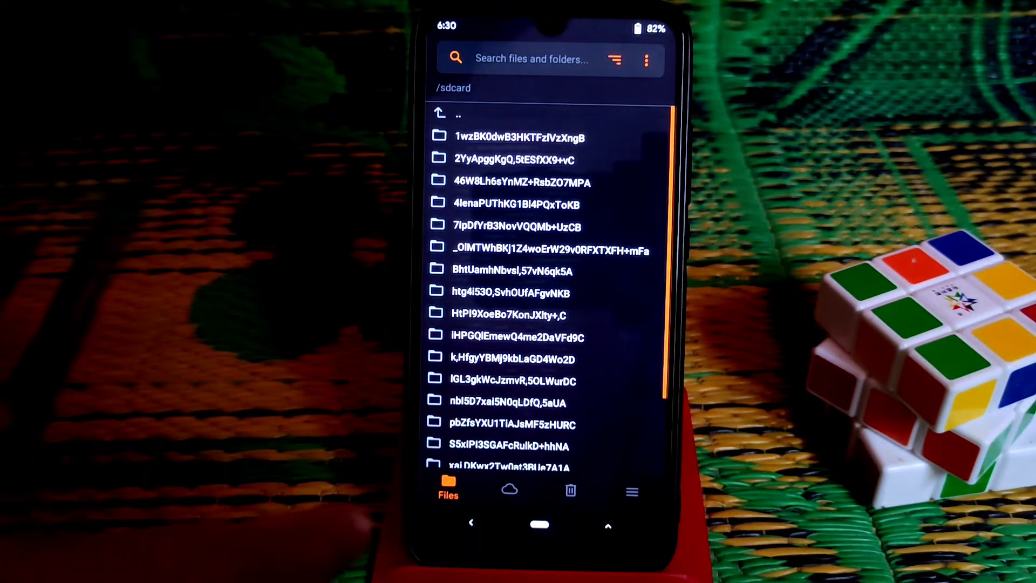
Step: Go to the Wipe screen listing the phone's partitions
left_click(570, 489)
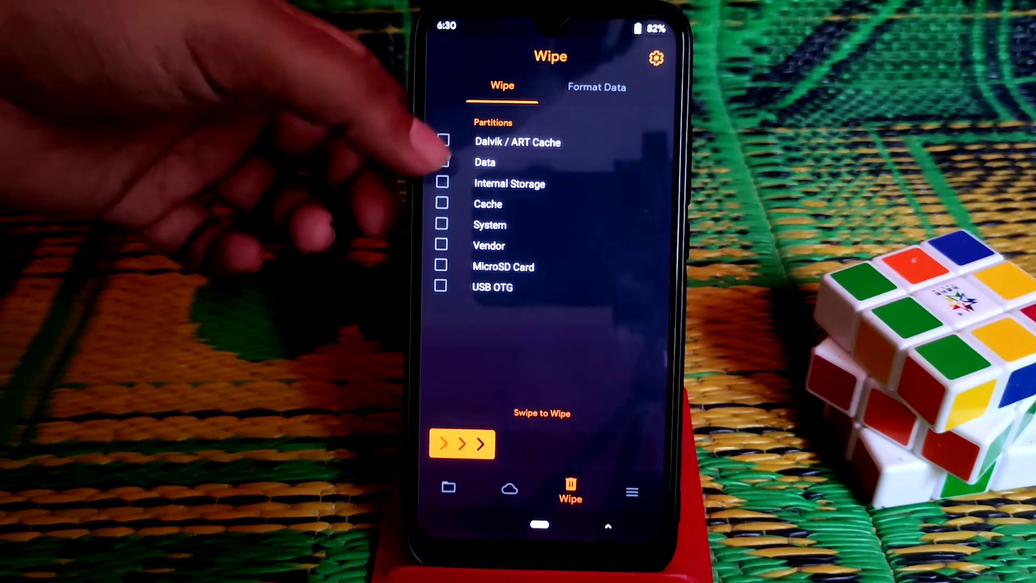
Step: Mark Dalvik / ART Cache and Data as the partitions to wipe
left_click(442, 162)
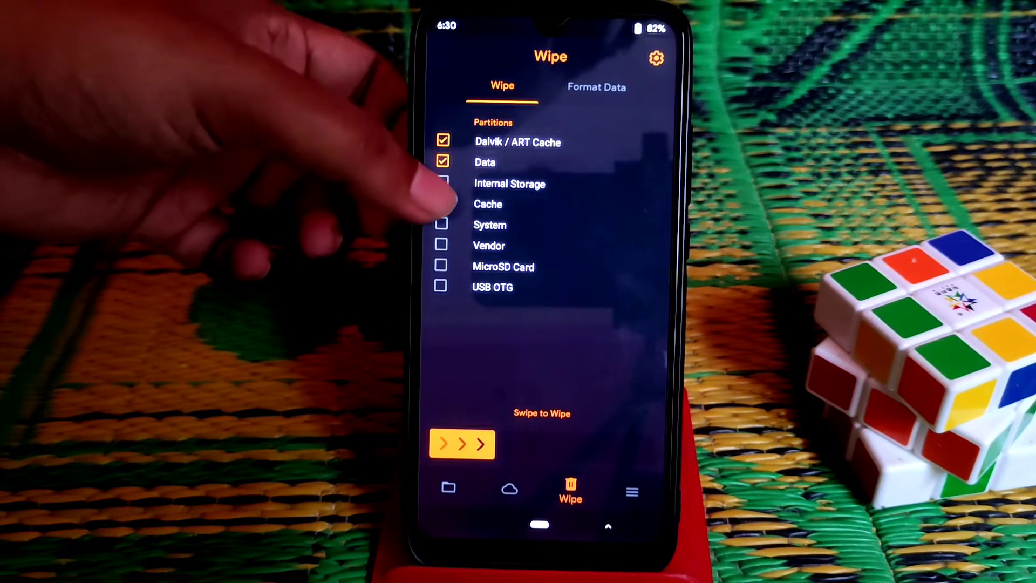
left_click(442, 225)
type("y")
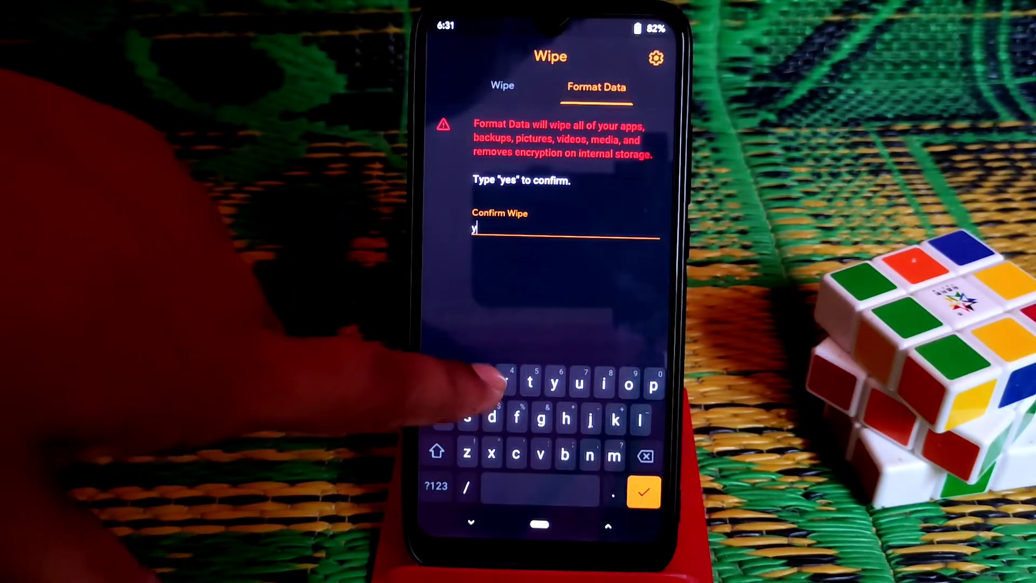
Step: Confirm Format Data with 'yes' and return to the recovery main menu
type("es")
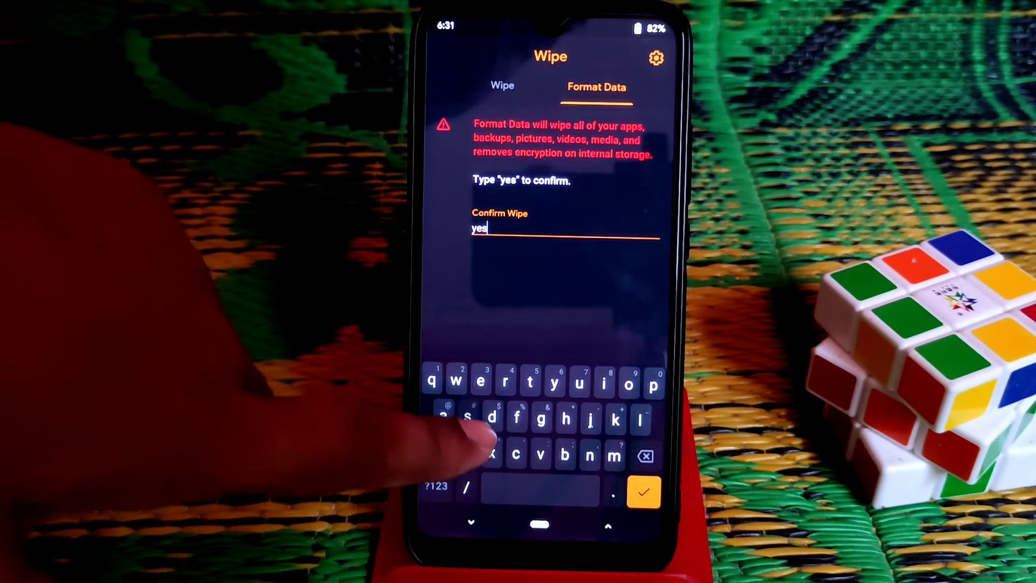
left_click(643, 492)
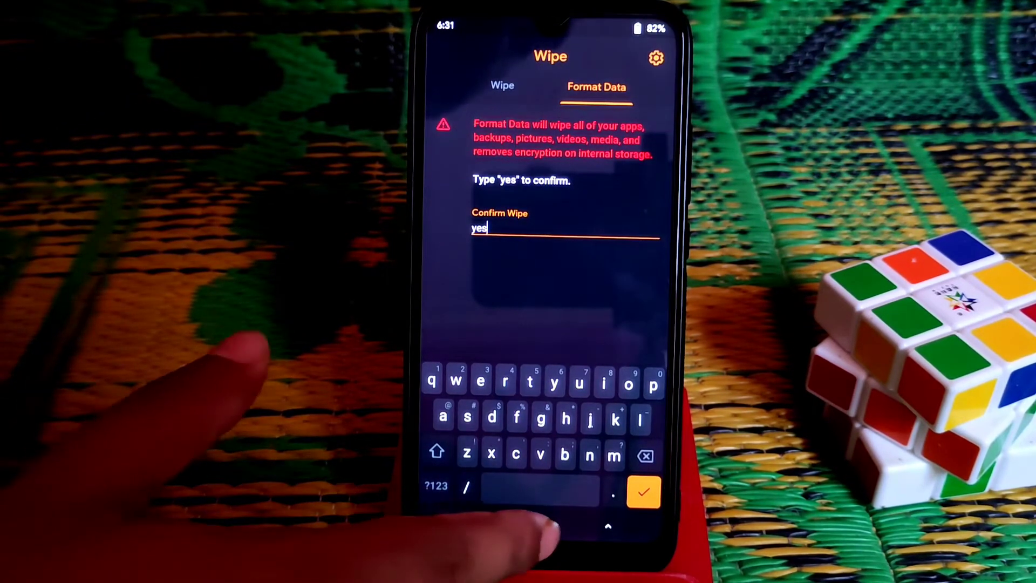
left_click(644, 492)
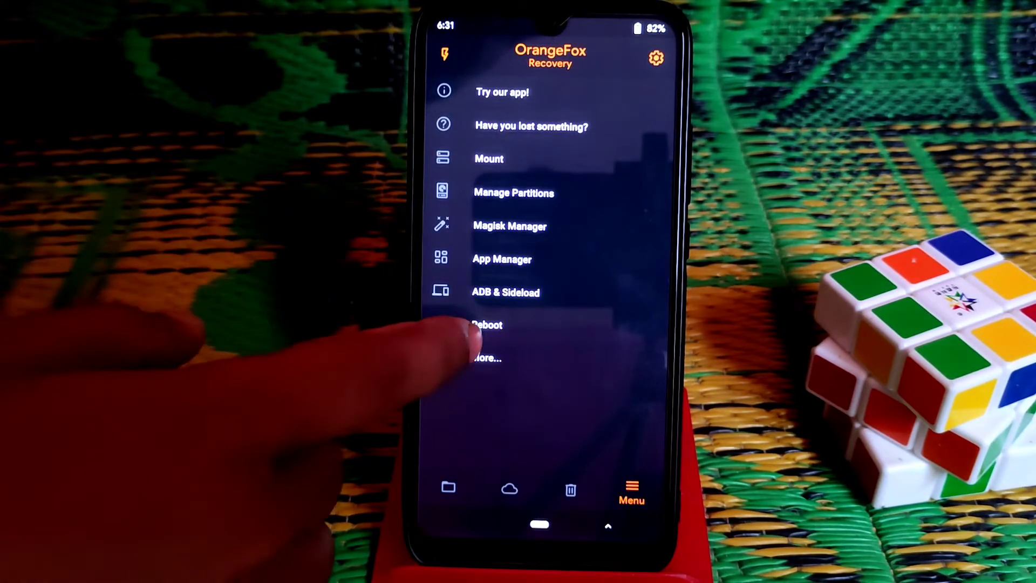
Step: Bring up the file manager at the device's root directory
left_click(487, 325)
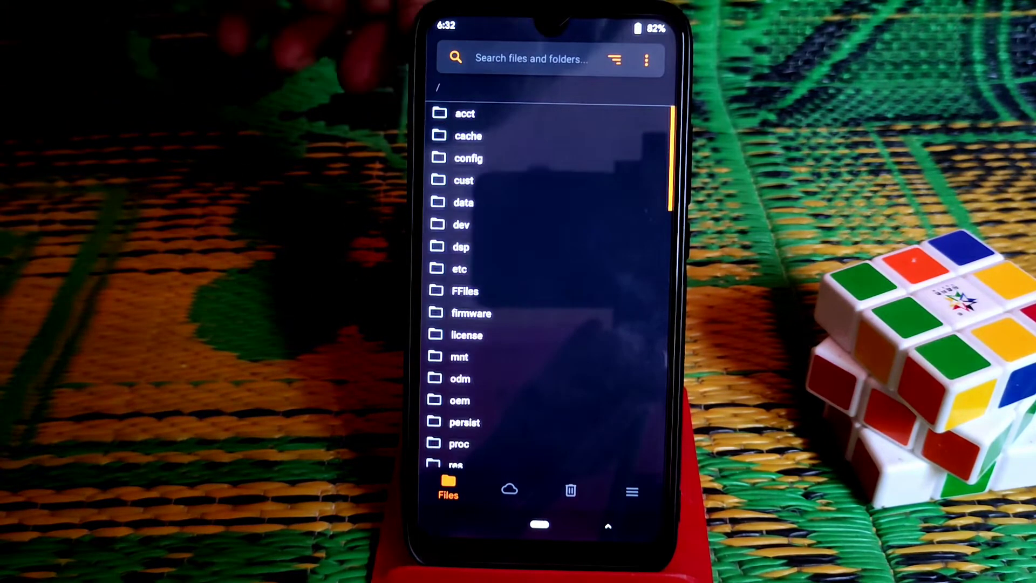
Step: Select the OctaviOS zip from sdcard1 > Custom Rom > A12 for installation
scroll("down", 3)
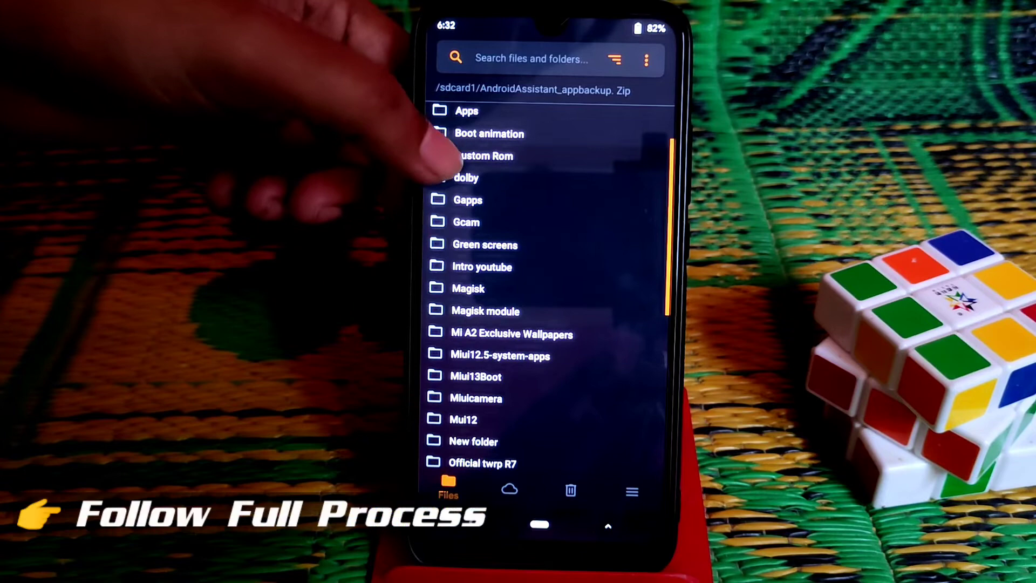
left_click(479, 155)
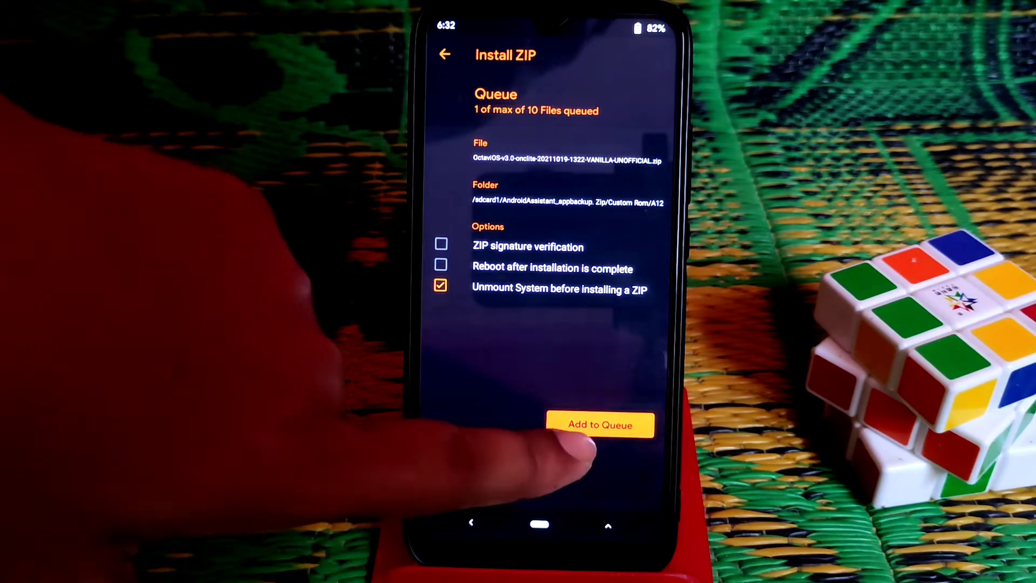
Step: Queue the NikGapps-basic zip alongside OctaviOS and swipe to install both
left_click(600, 424)
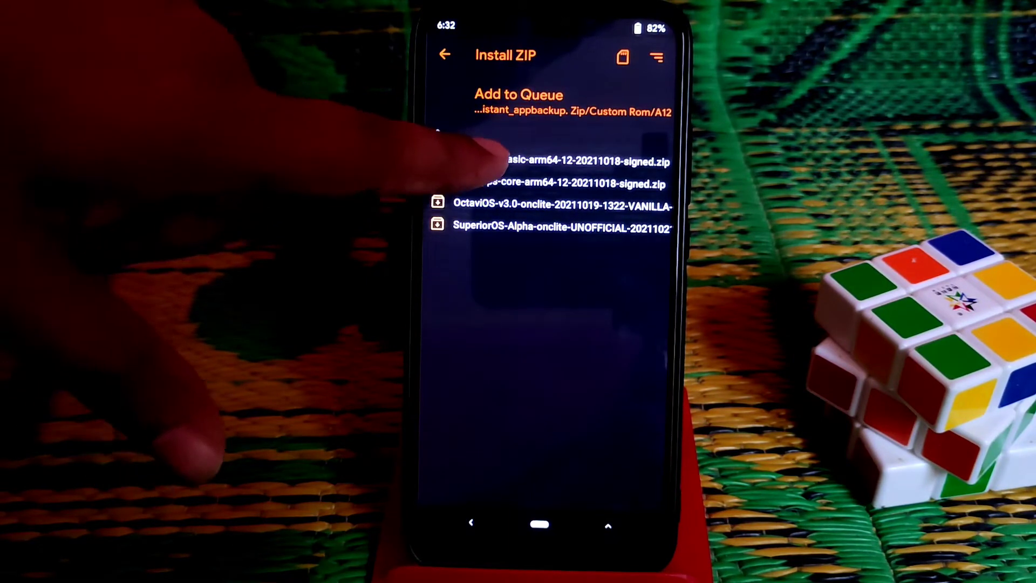
left_click(561, 160)
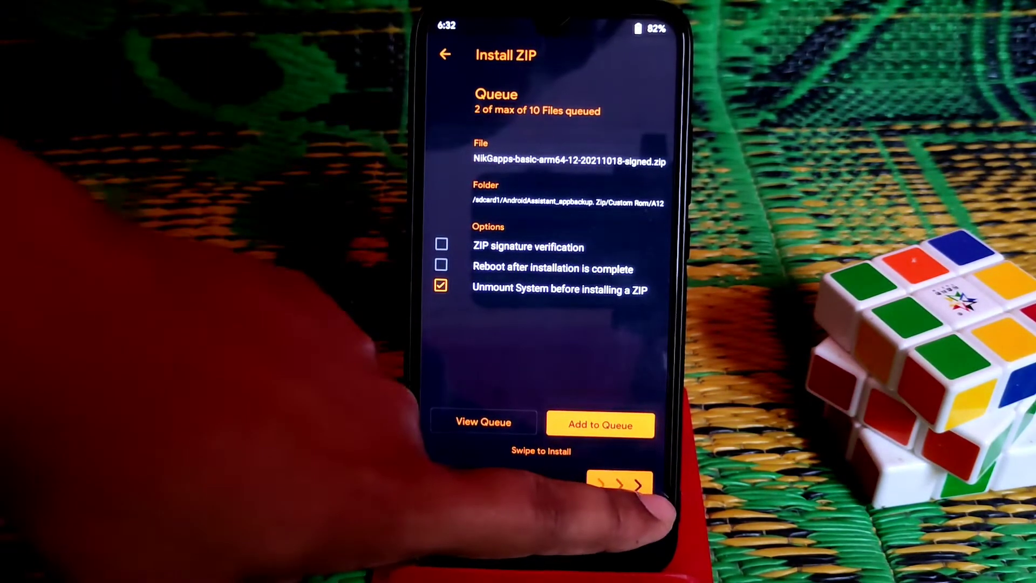
left_click_drag(601, 486, 655, 485)
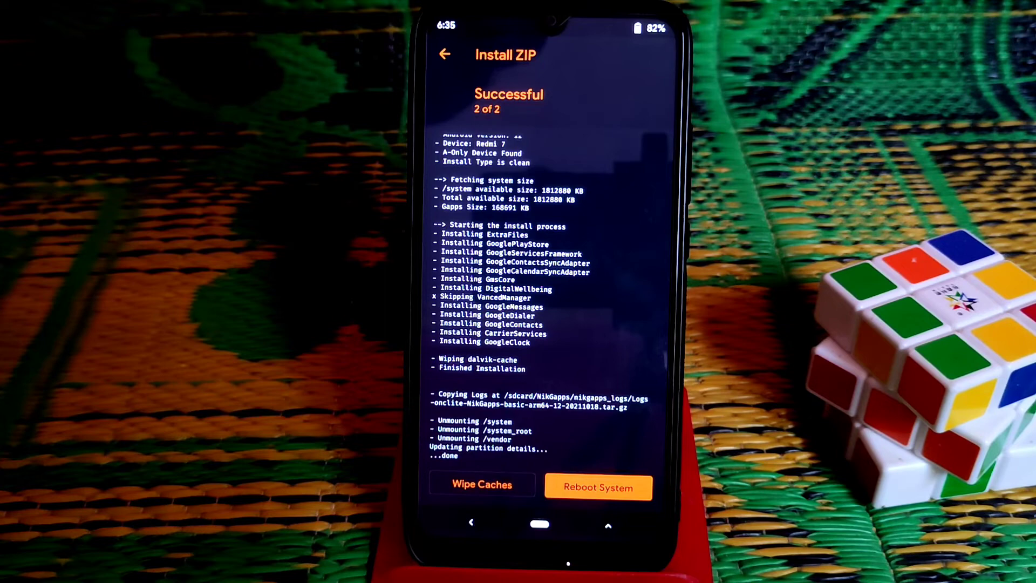
Step: Leave the 2 of 2 install result and choose Reboot System
left_click(597, 487)
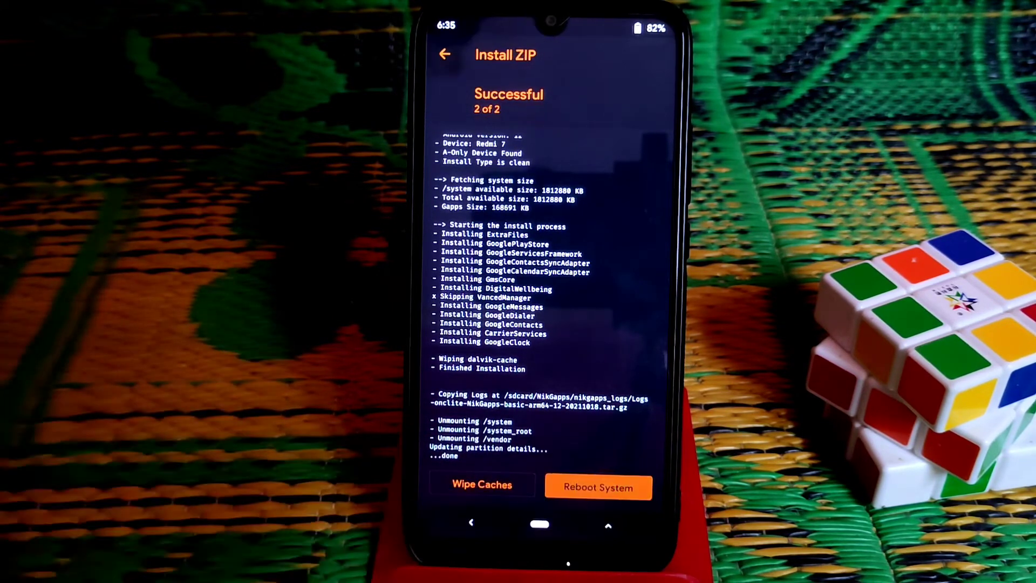
left_click(597, 486)
type("y")
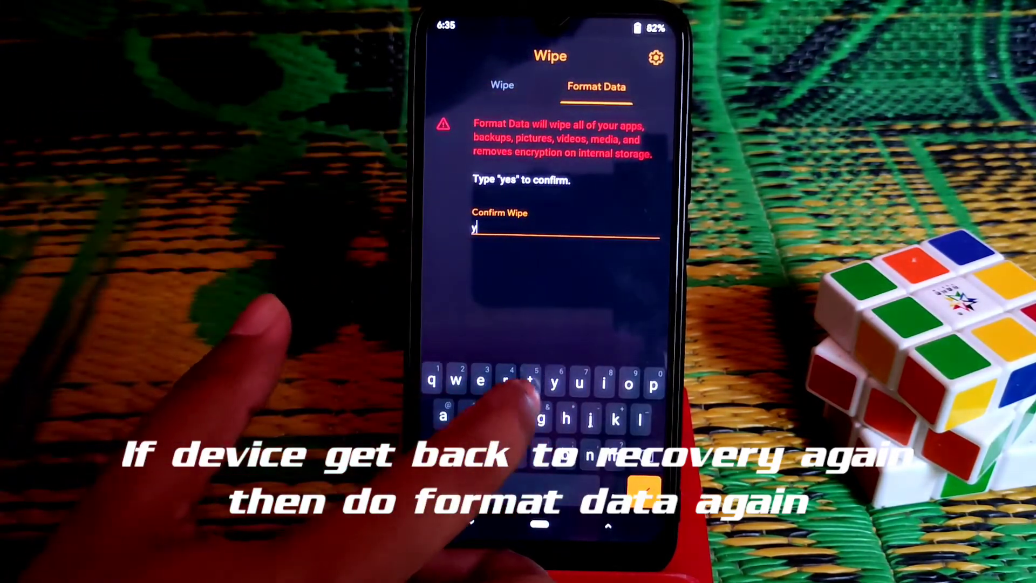
Step: Confirm Format Data with 'yes' again and reboot into the new system
type("es")
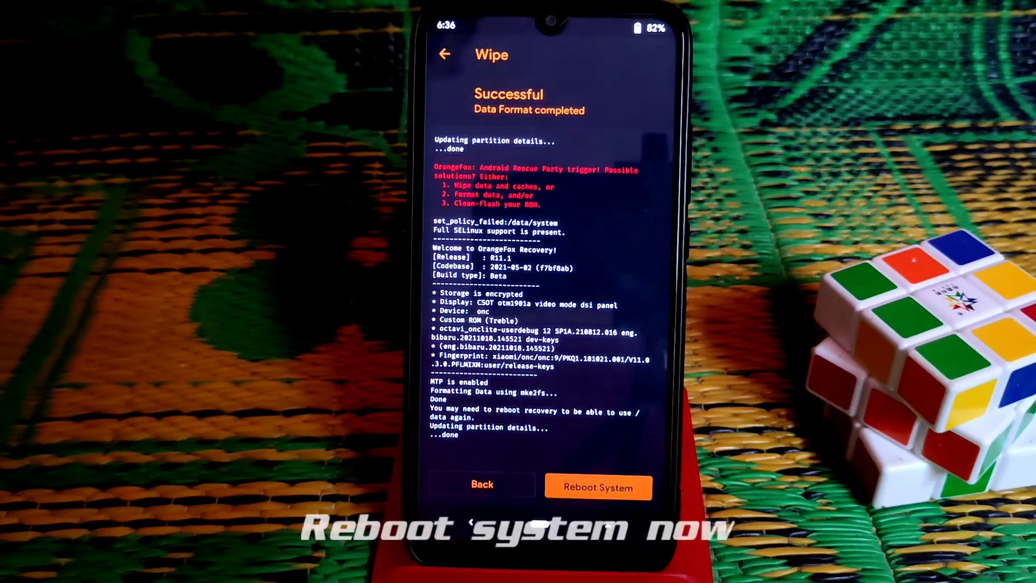
left_click(597, 487)
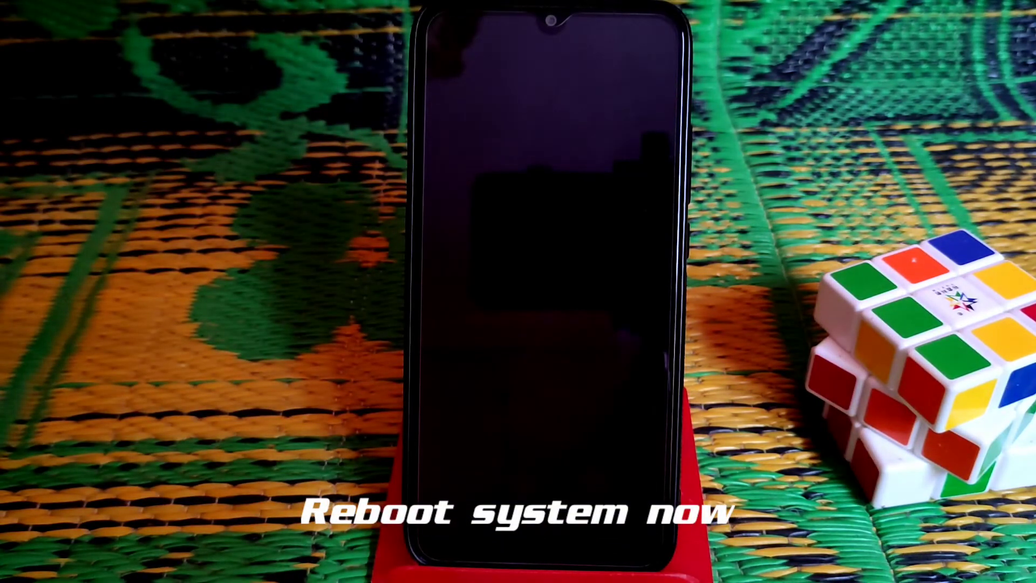